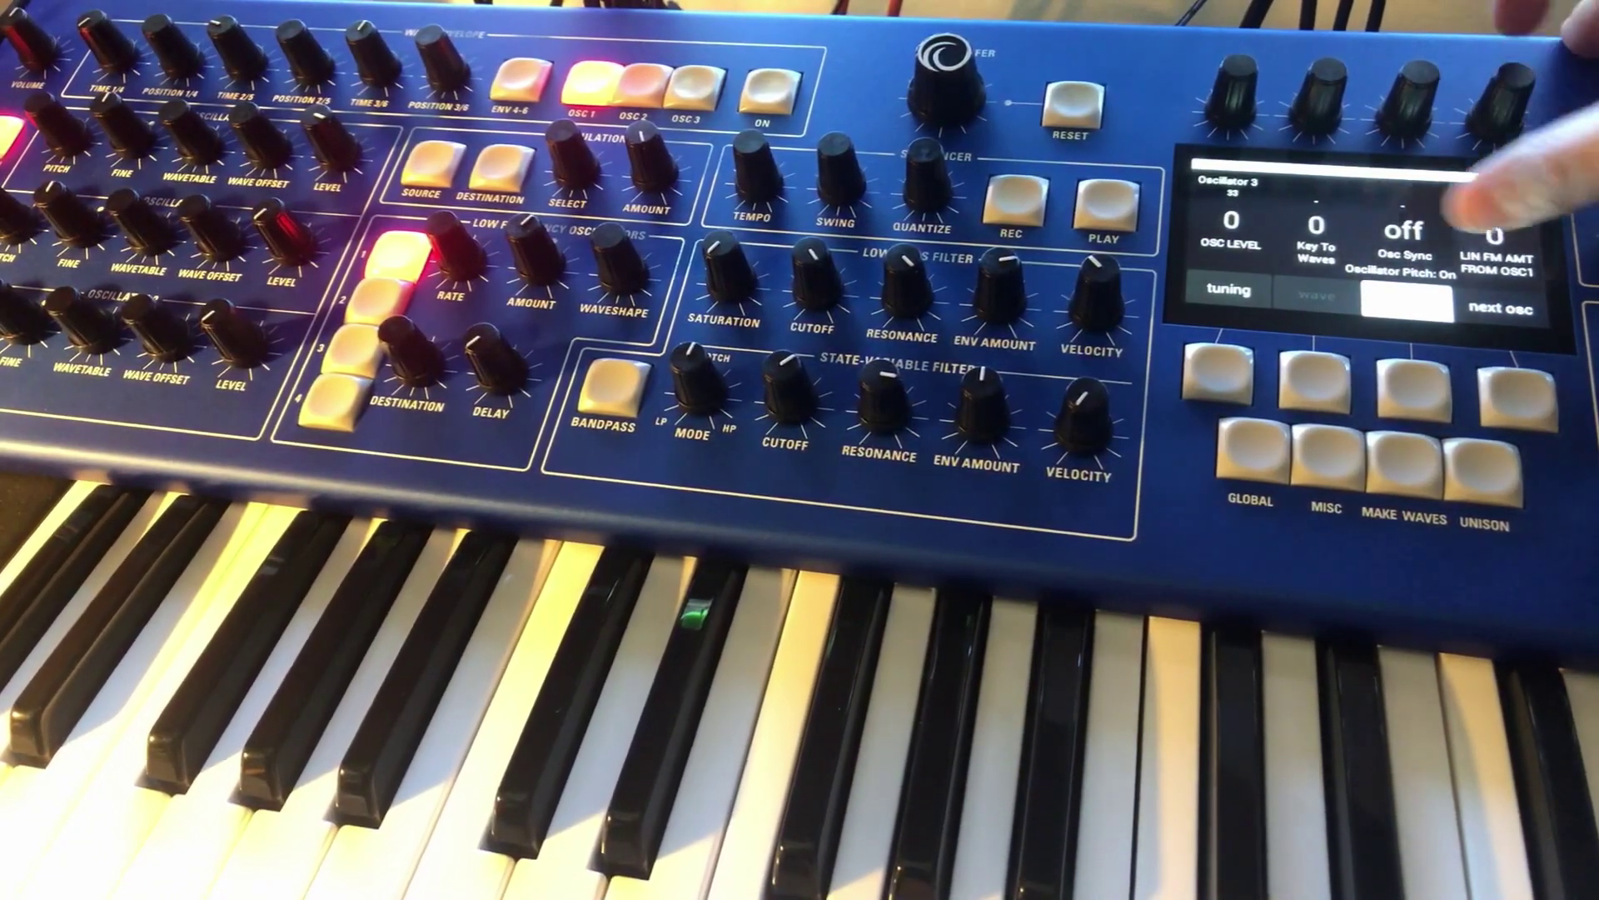
Step to Oscillator 2's page, where LIN FM AMT FROM OSC1 reads 127 with level 0.
click(1520, 400)
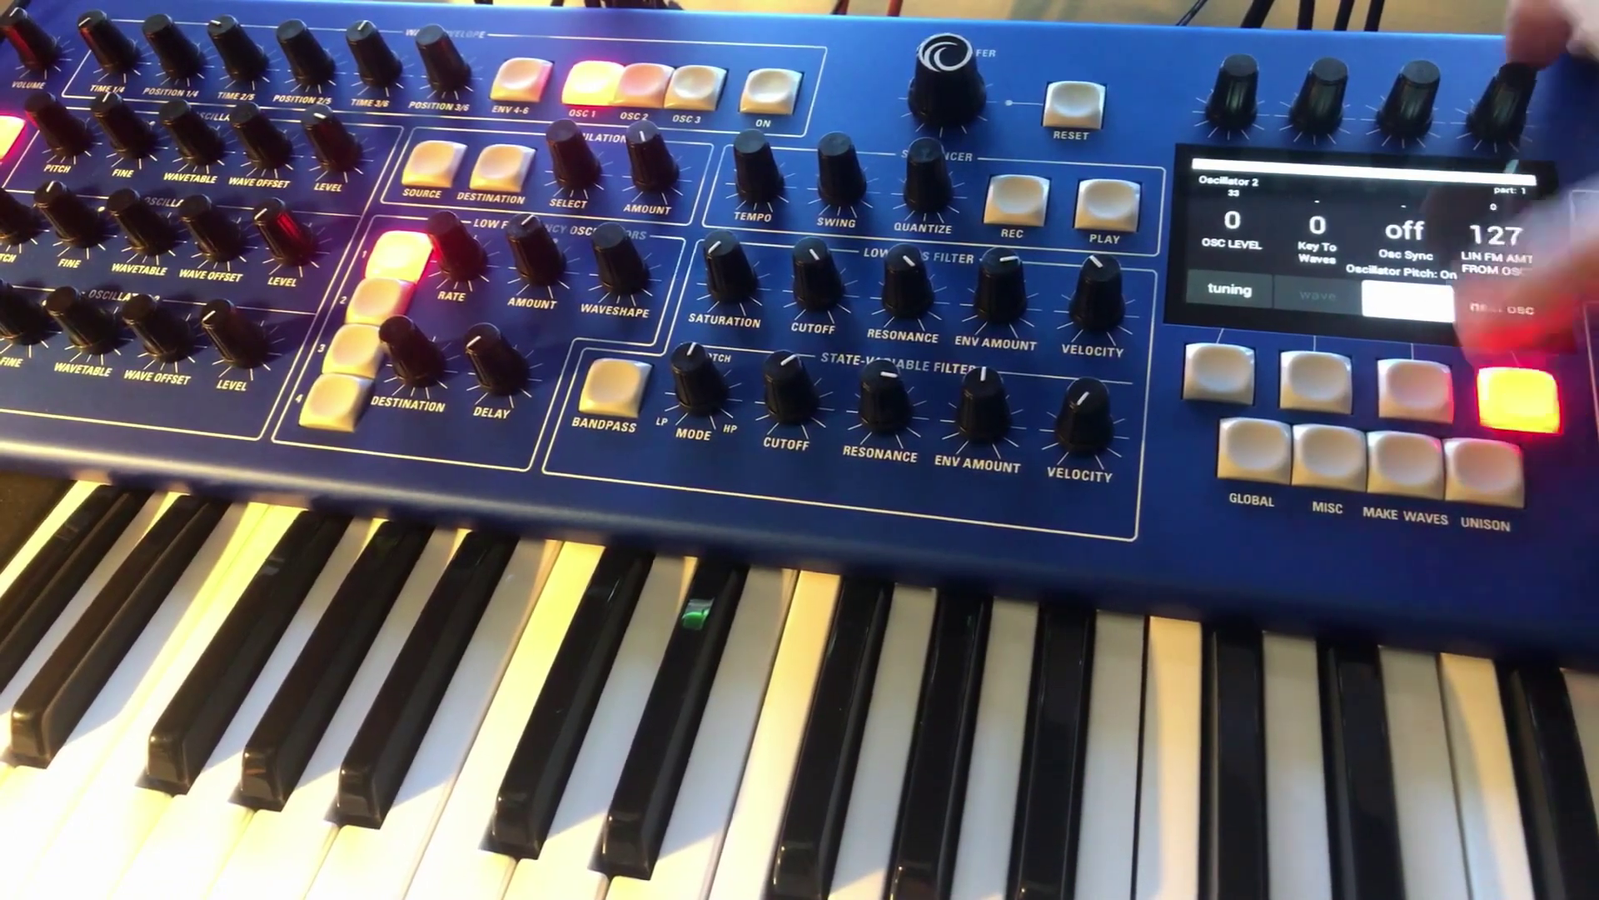